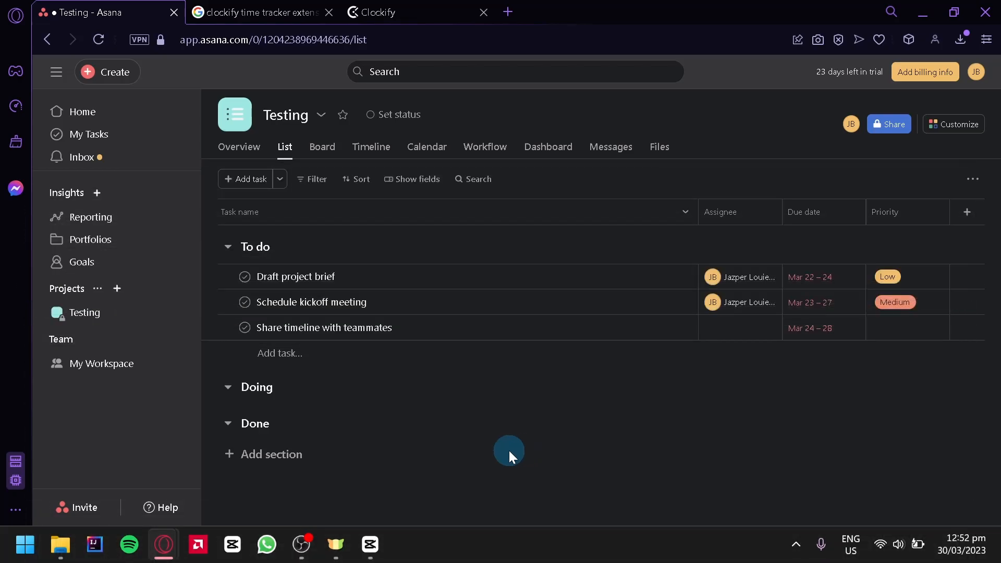
pyautogui.moveTo(476, 472)
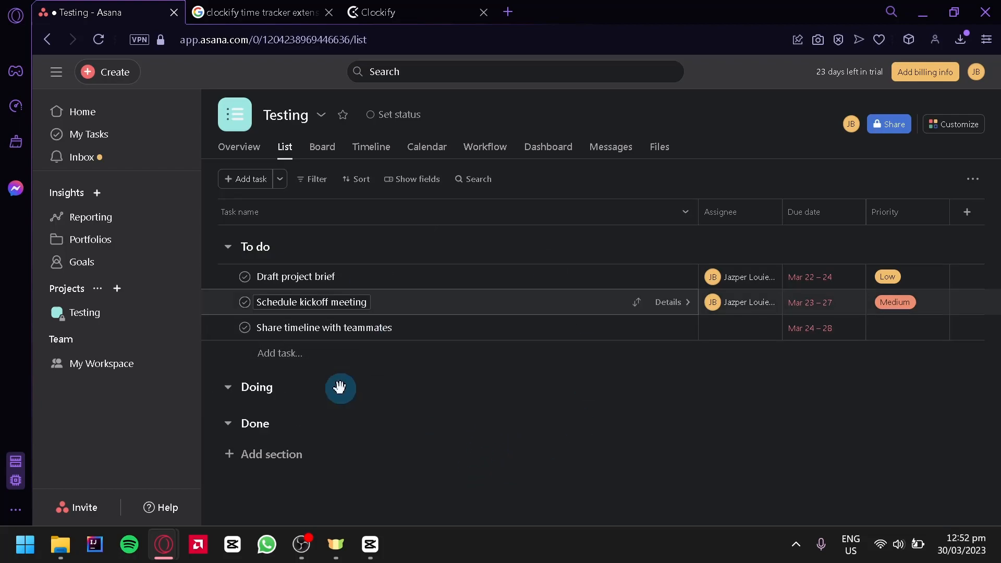
# Switch from the Asana Testing project to the 'clockify time tracker extension' search results
pyautogui.click(255, 13)
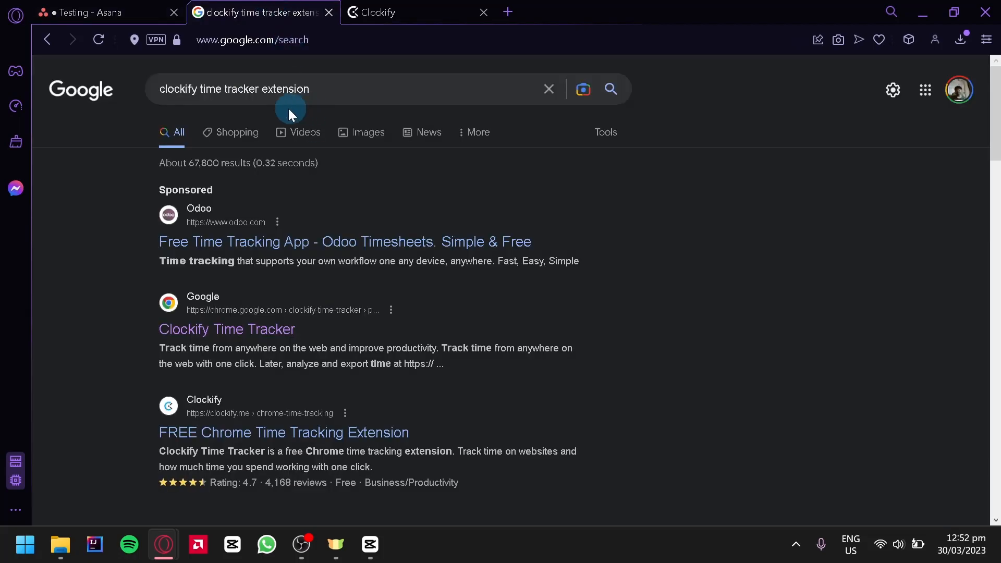
pyautogui.moveTo(191, 103)
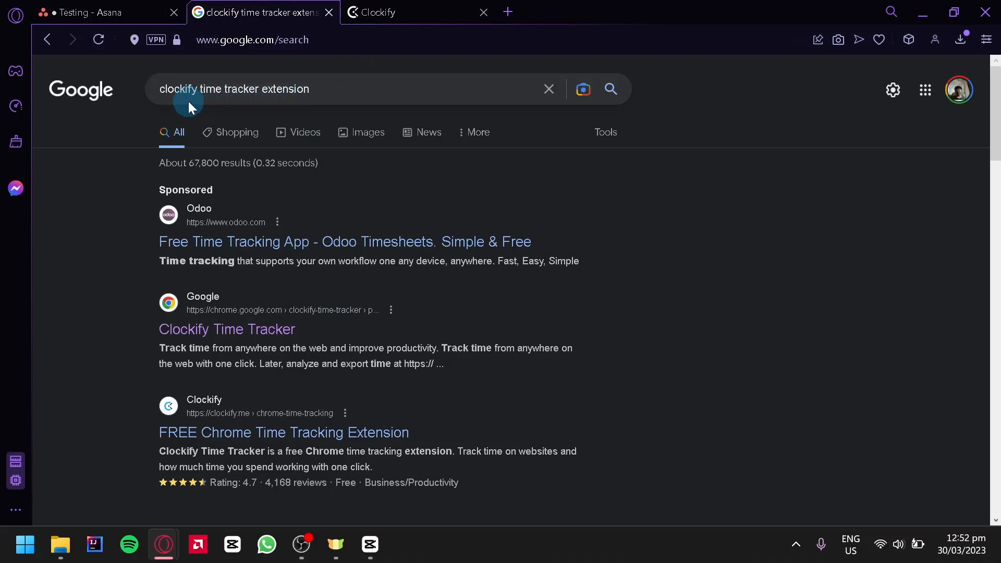
pyautogui.moveTo(301, 342)
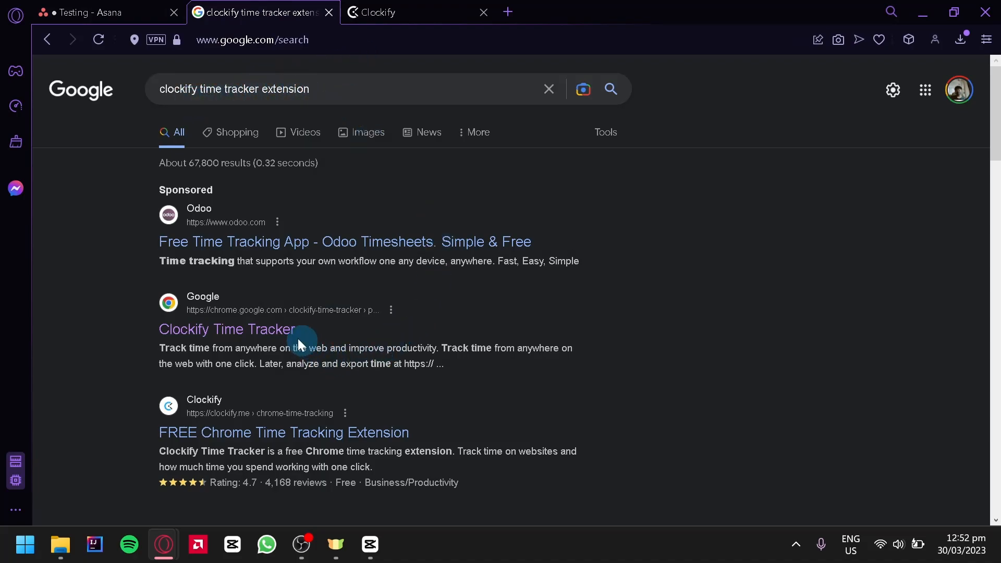
# Add the Clockify Time Tracker extension to Chrome from its Web Store listing
pyautogui.click(226, 329)
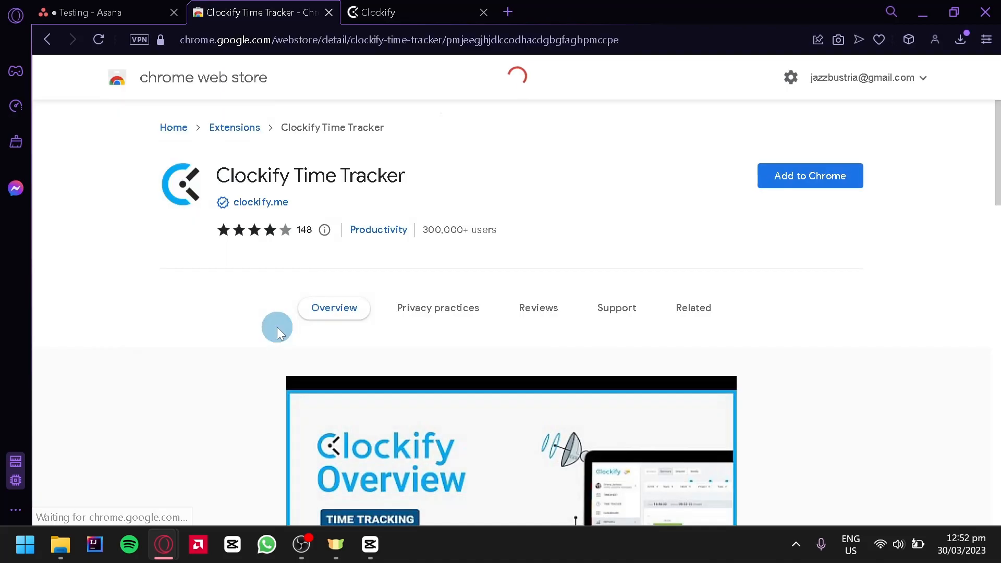
pyautogui.moveTo(811, 176)
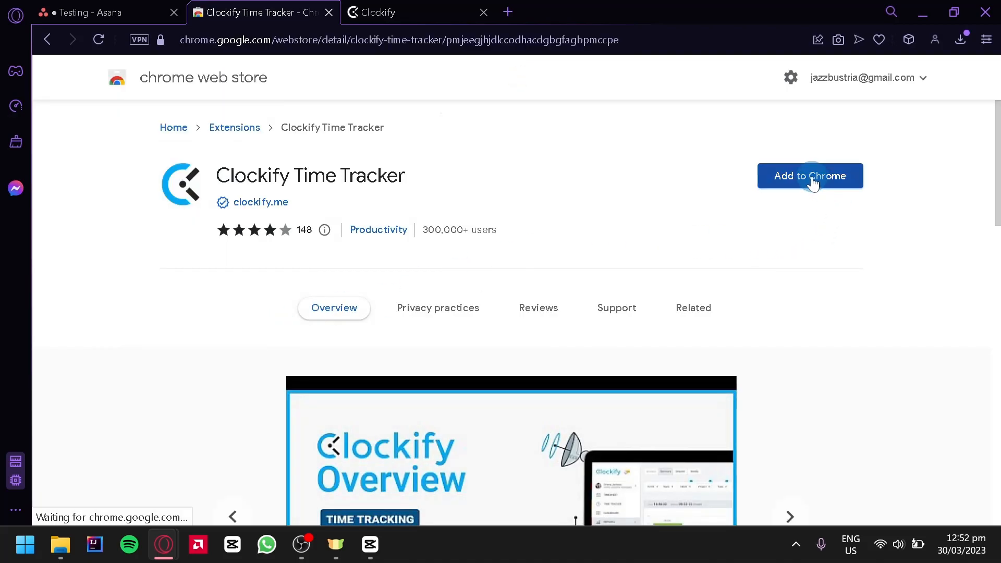
pyautogui.click(809, 176)
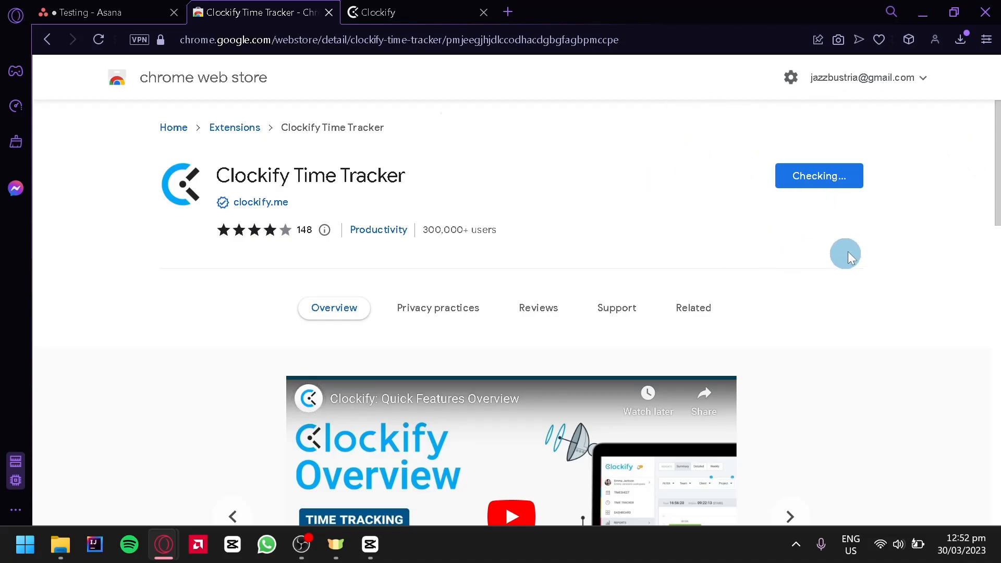
pyautogui.moveTo(840, 215)
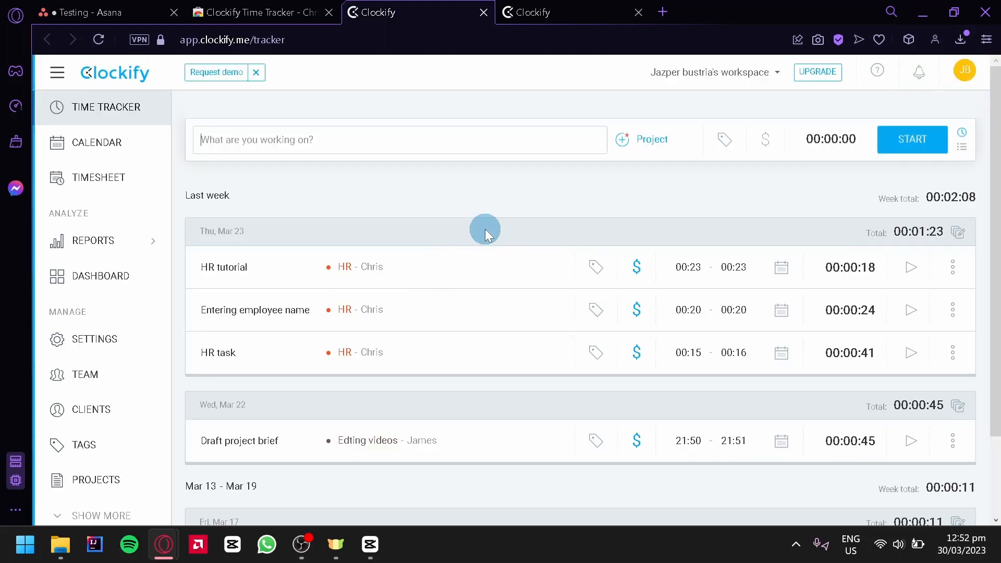
pyautogui.moveTo(105, 12)
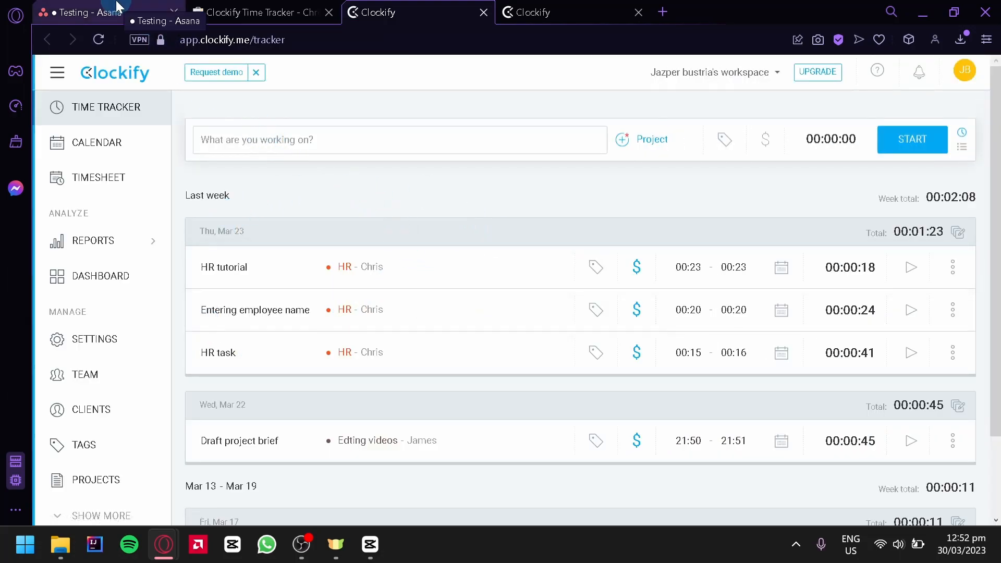
# Back on the Asana Testing project, log in to the Clockify extension and reopen its panel
pyautogui.click(90, 13)
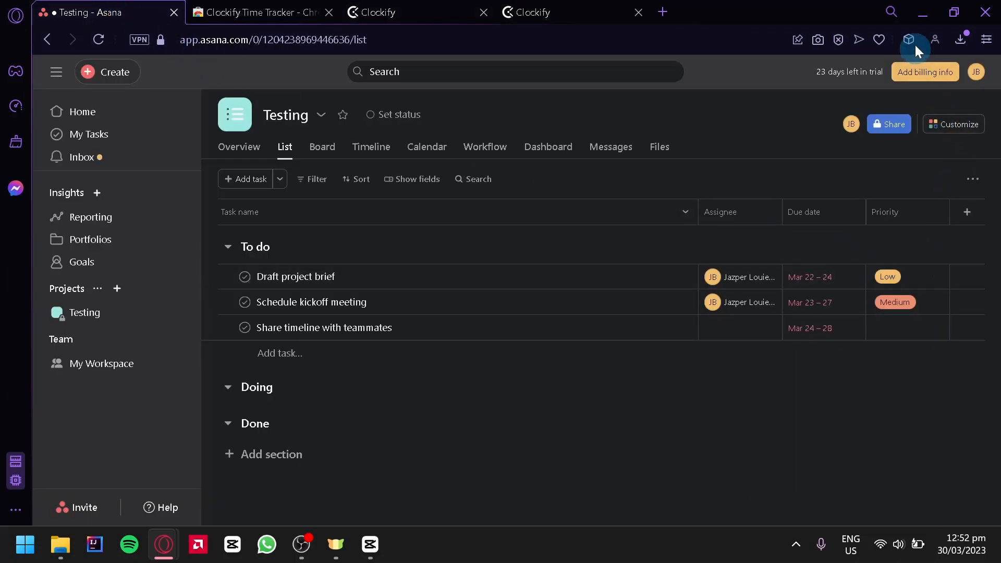
pyautogui.moveTo(909, 40)
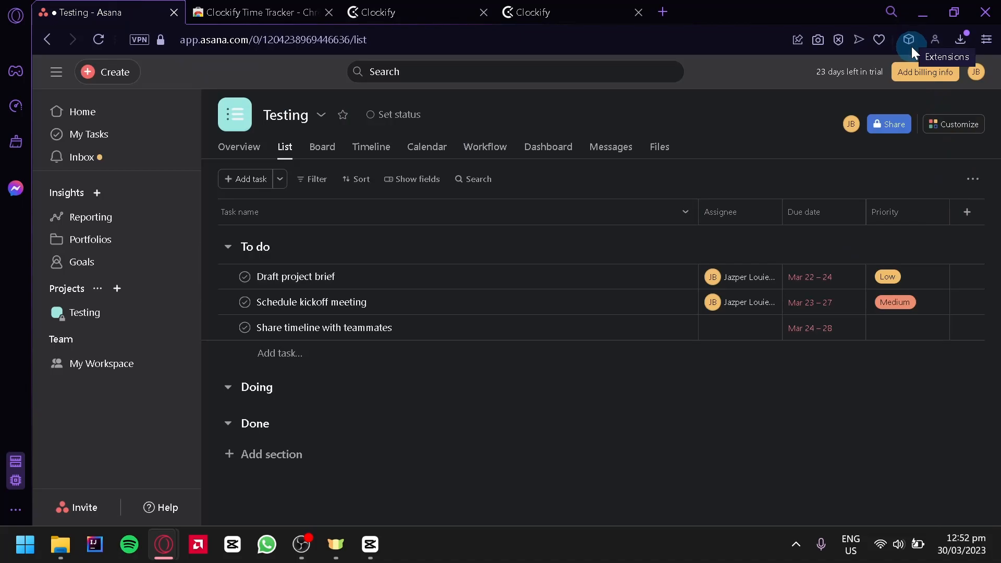
pyautogui.click(908, 39)
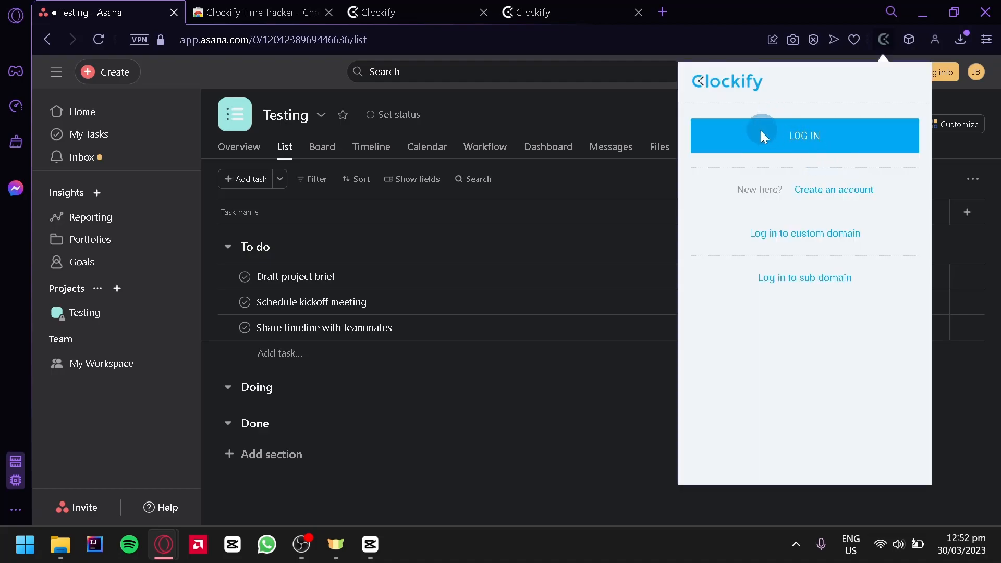
pyautogui.click(882, 40)
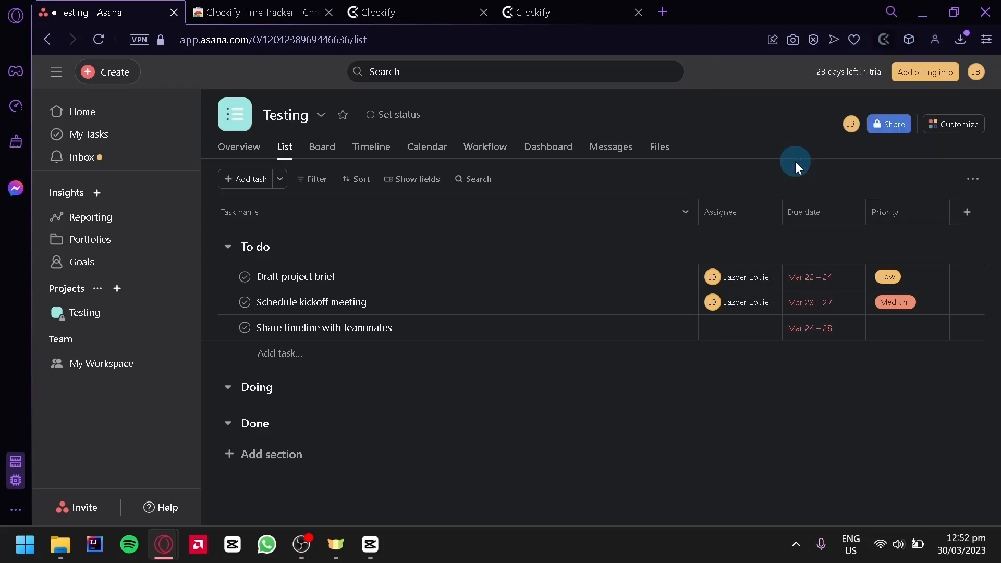
pyautogui.click(883, 39)
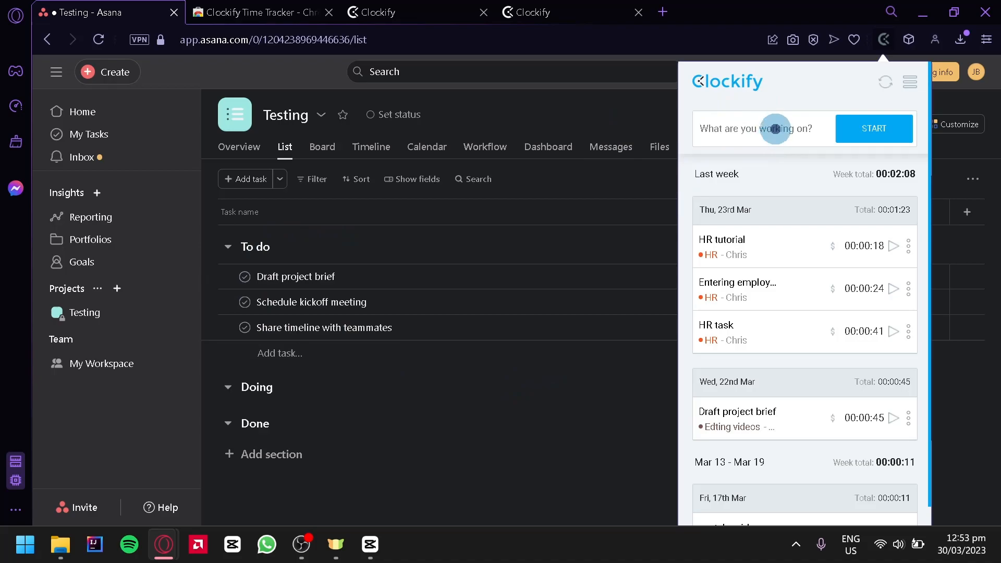
# Create a new task named 'Testing' at the top of the To do section
pyautogui.click(760, 128)
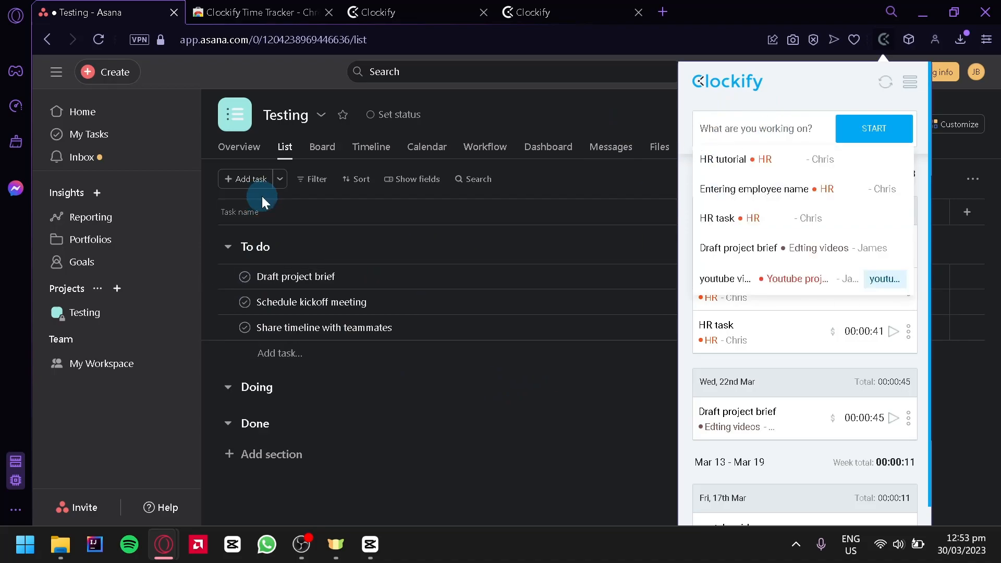
pyautogui.click(248, 178)
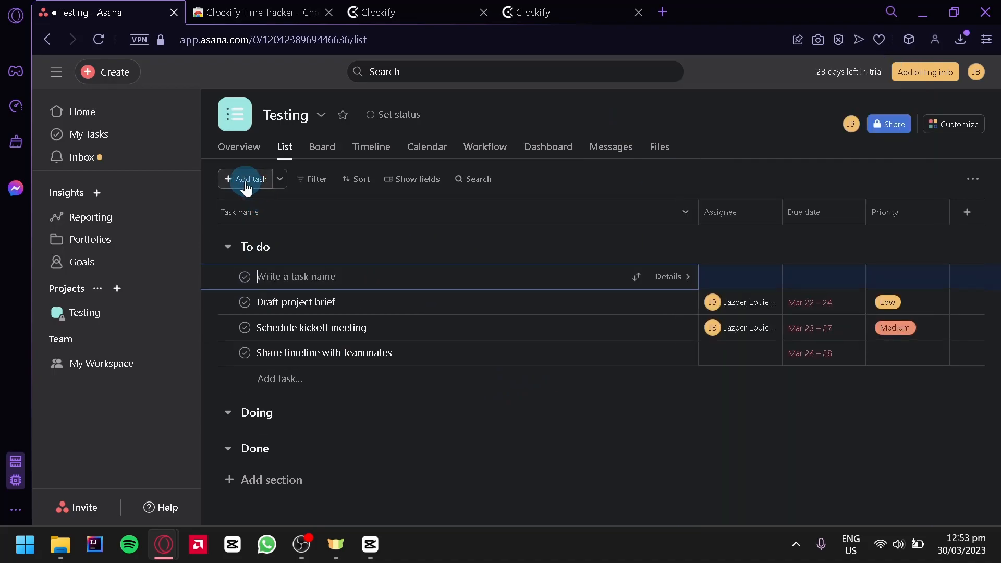
pyautogui.moveTo(300, 226)
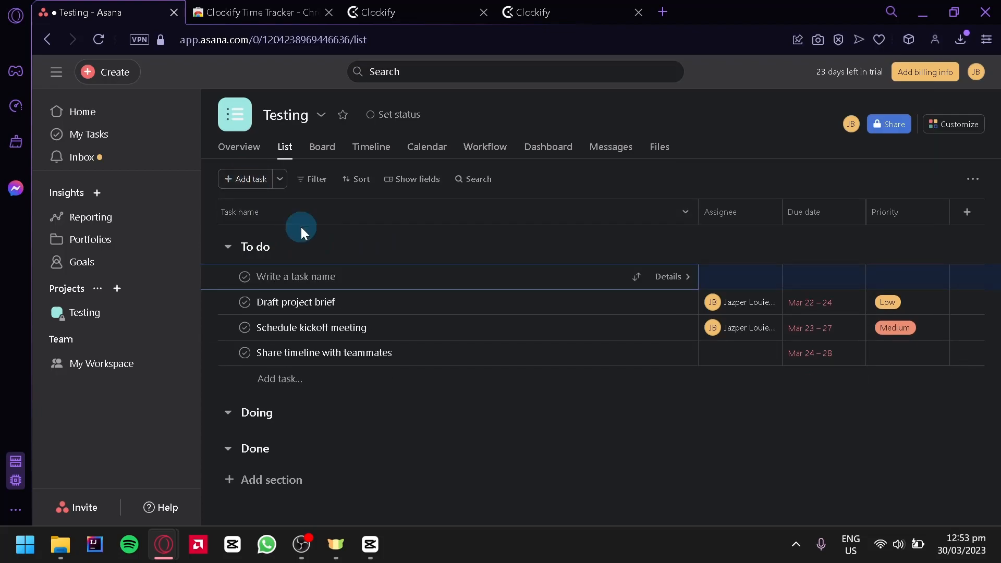
pyautogui.moveTo(364, 279)
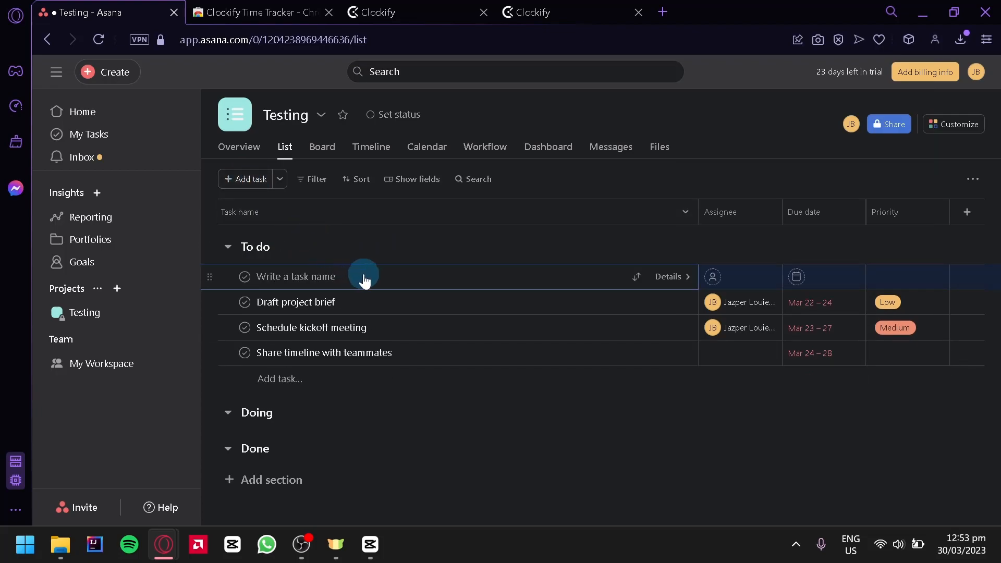
pyautogui.write('Testing')
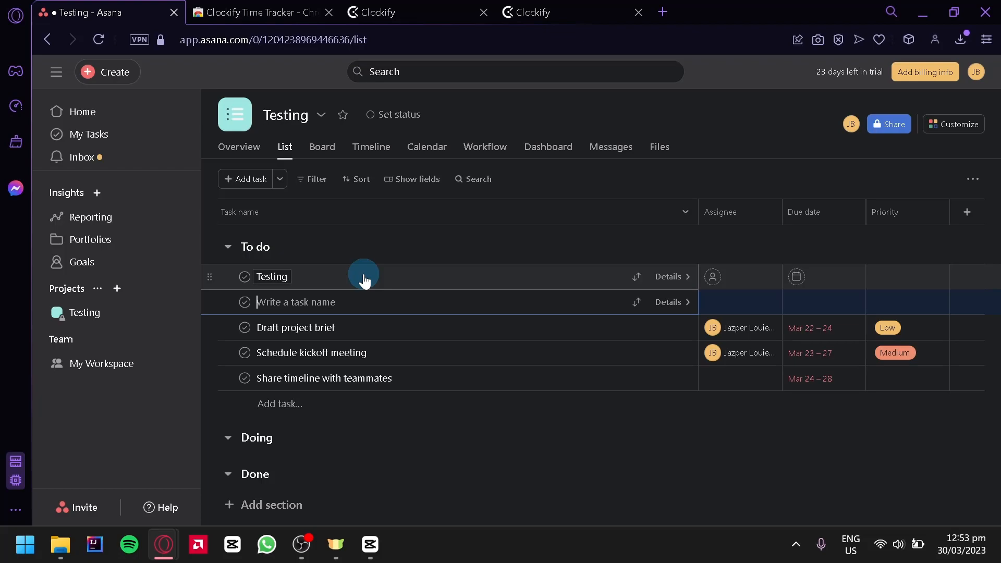
pyautogui.moveTo(912, 40)
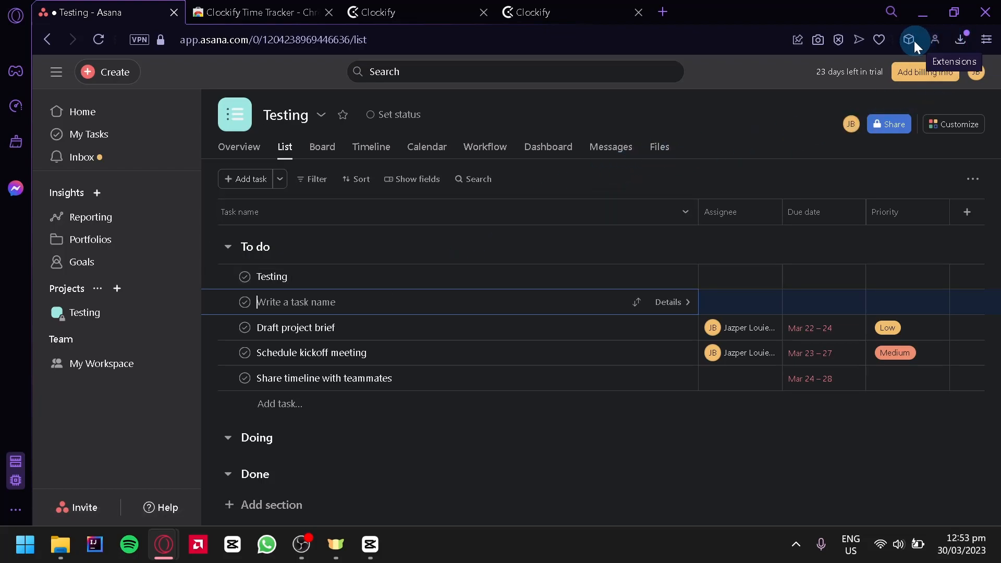
# Start a Clockify timer for 'Testing' under HR, then stop it after about 14 seconds
pyautogui.click(883, 40)
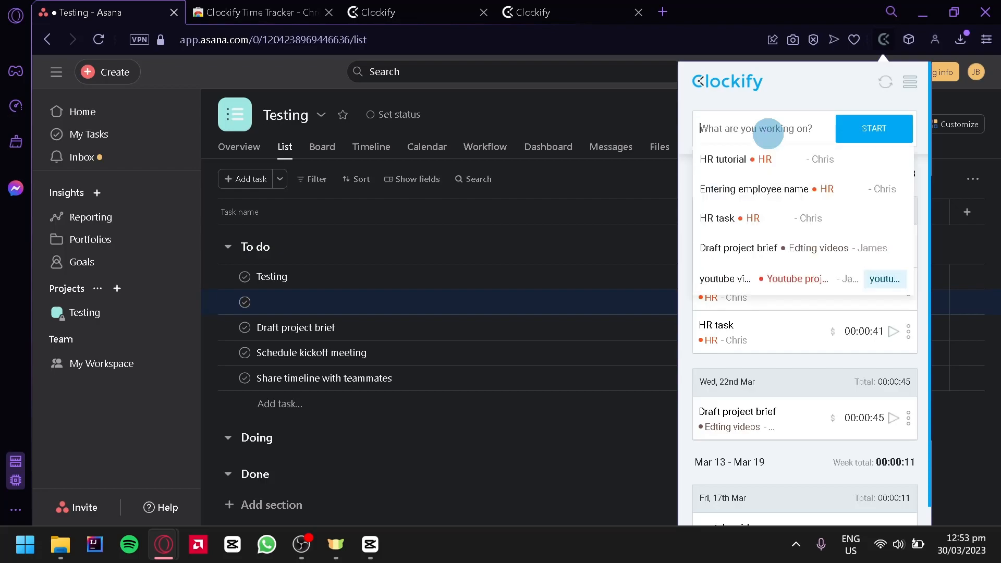
pyautogui.write('Testing')
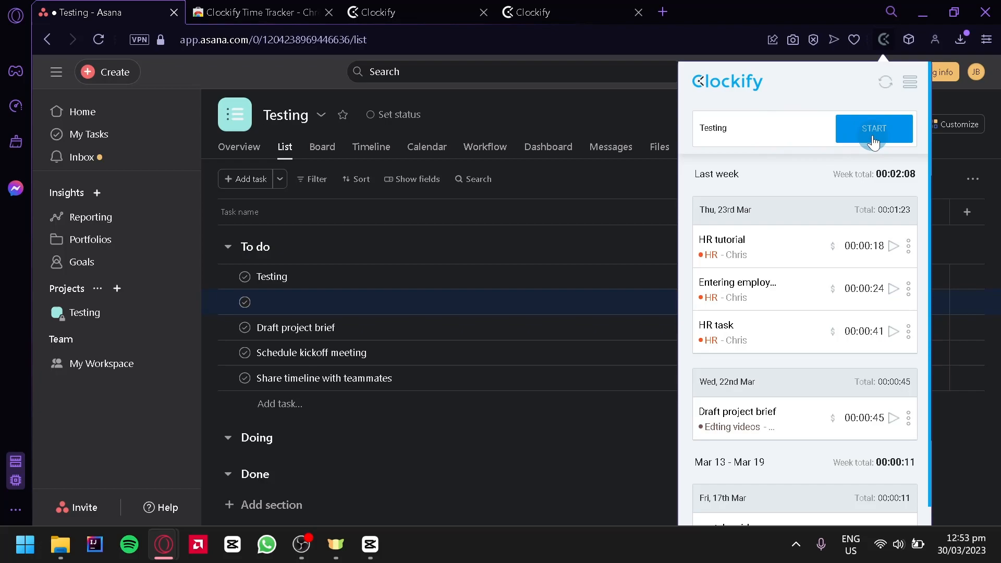
pyautogui.click(874, 128)
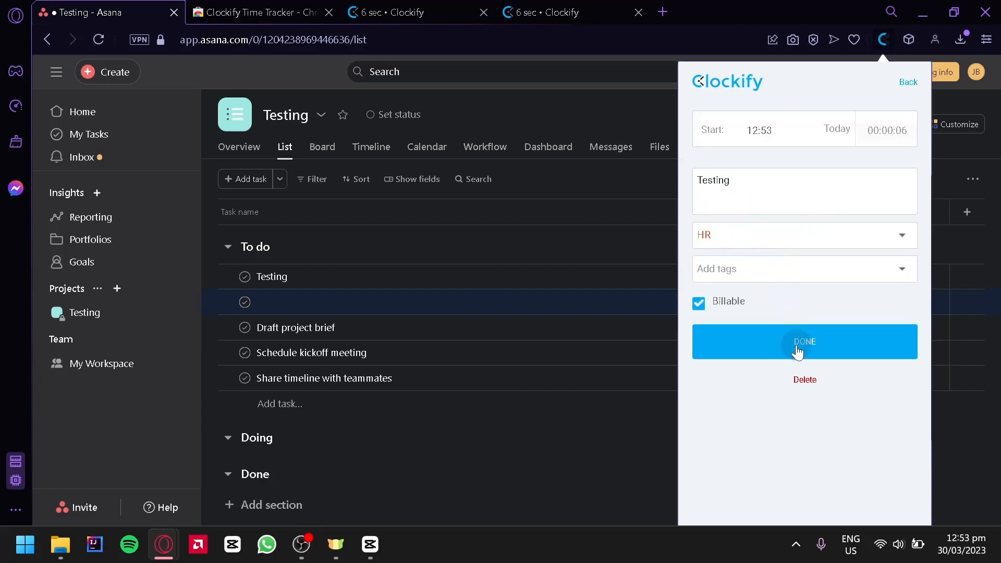
pyautogui.click(804, 342)
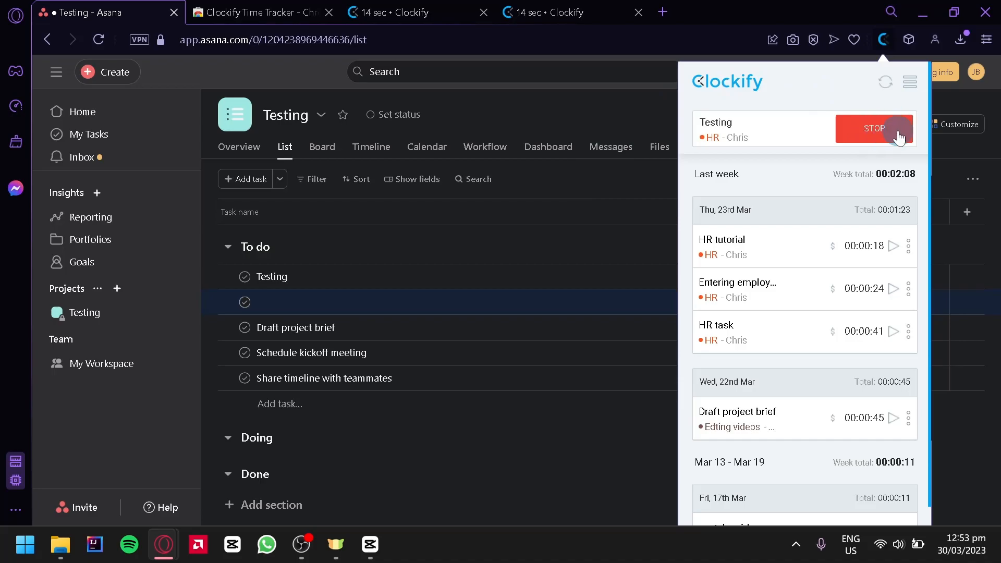
pyautogui.click(874, 128)
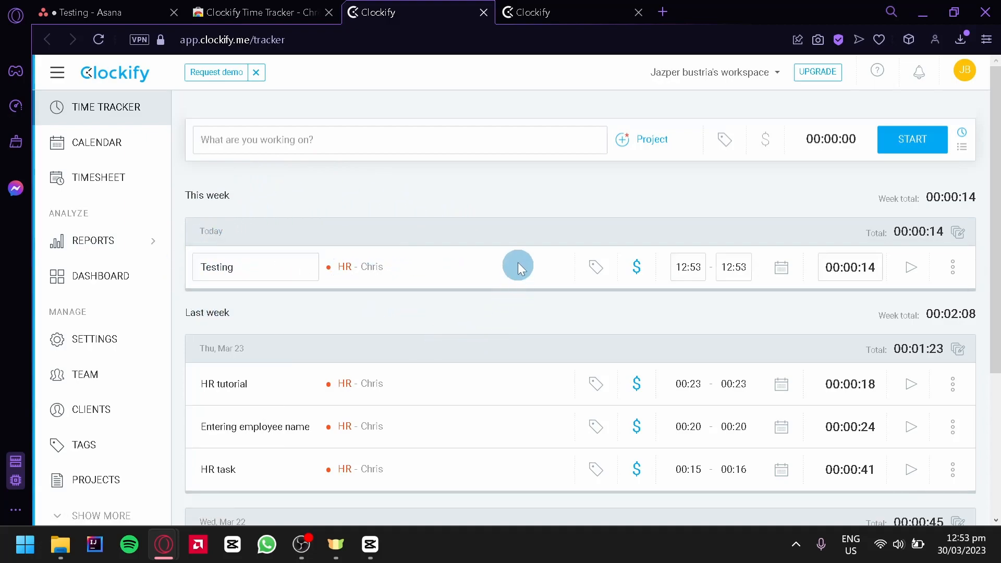
pyautogui.moveTo(676, 198)
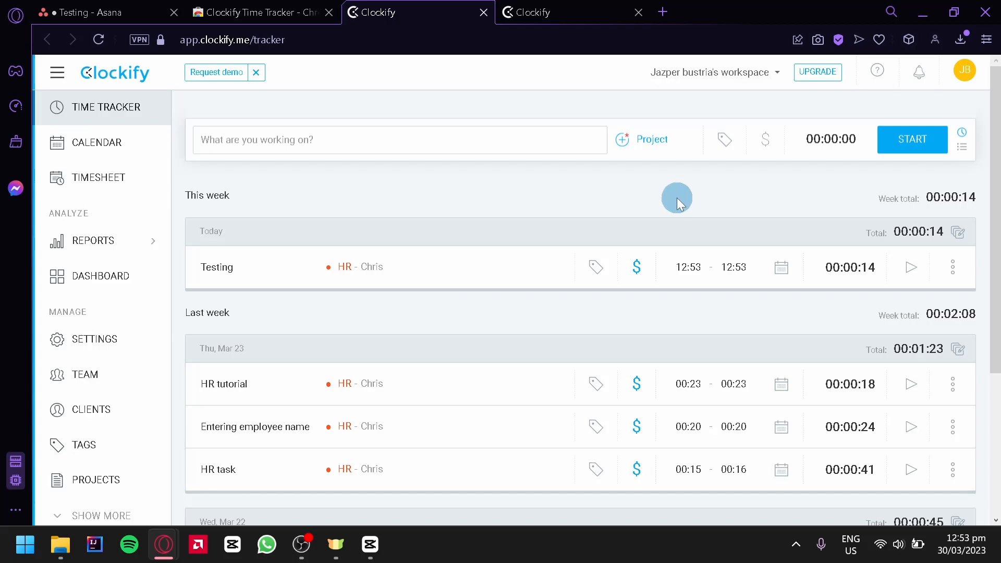